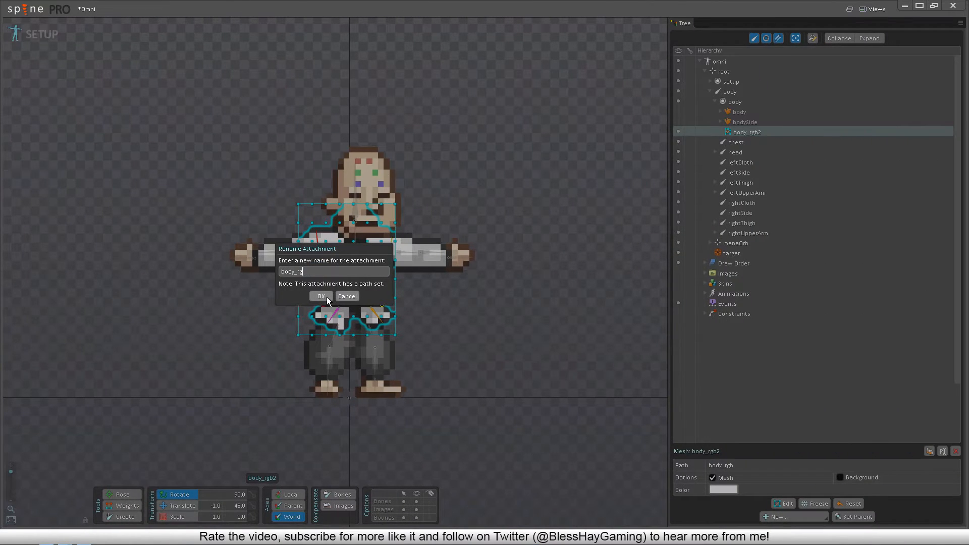
# Step: Confirm the new attachment name body_rg in the Rename Attachment dialog
pyautogui.click(319, 296)
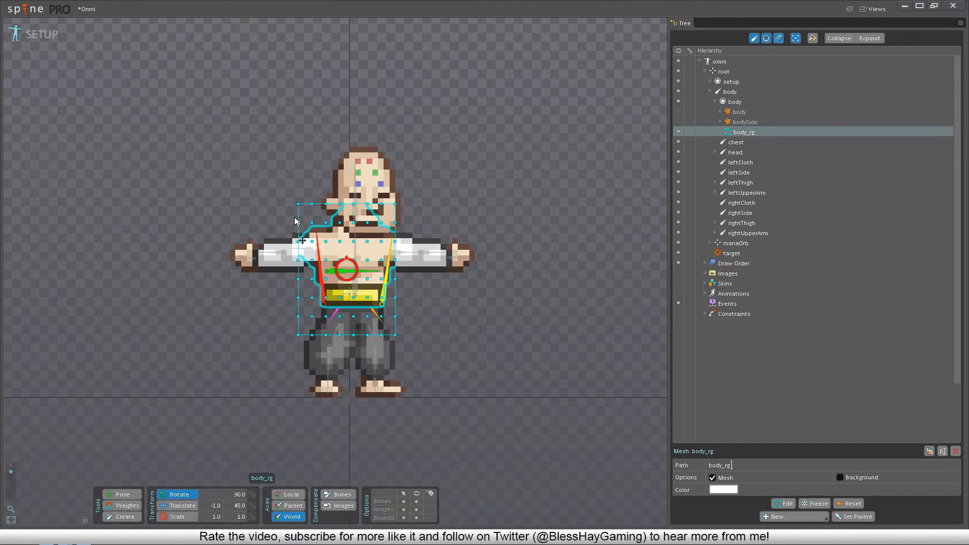
pyautogui.moveTo(315, 341)
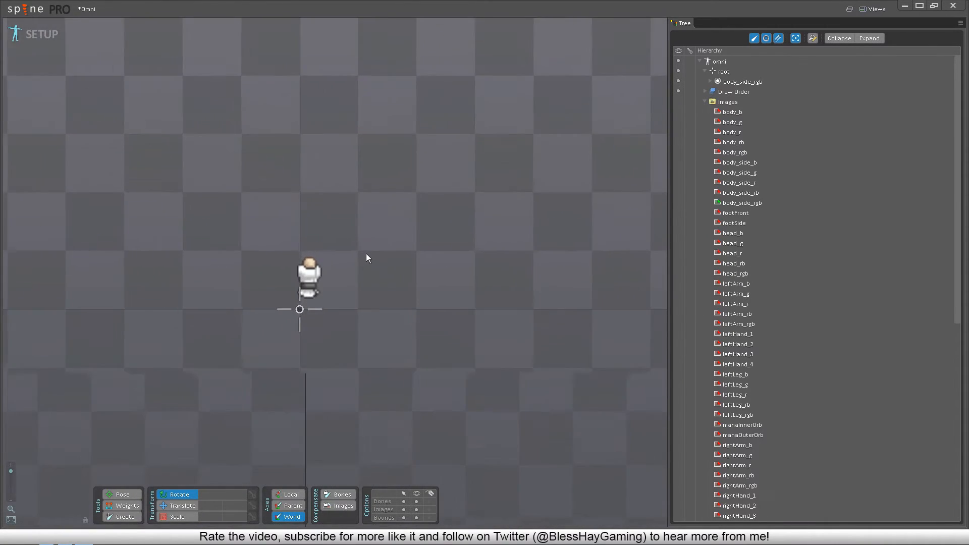
# Step: Open Settings from the Spine logo and scroll down to the graphics options
pyautogui.scroll(3)
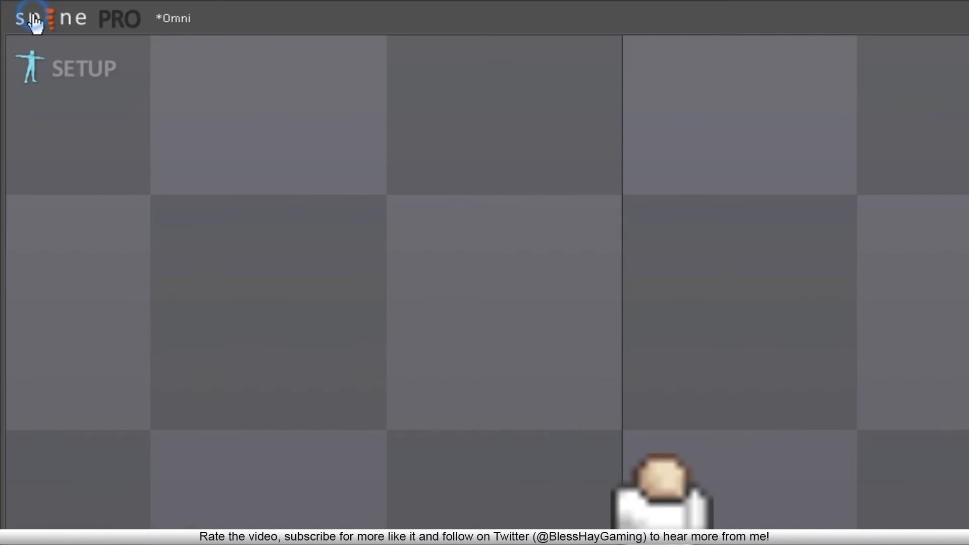
pyautogui.click(24, 17)
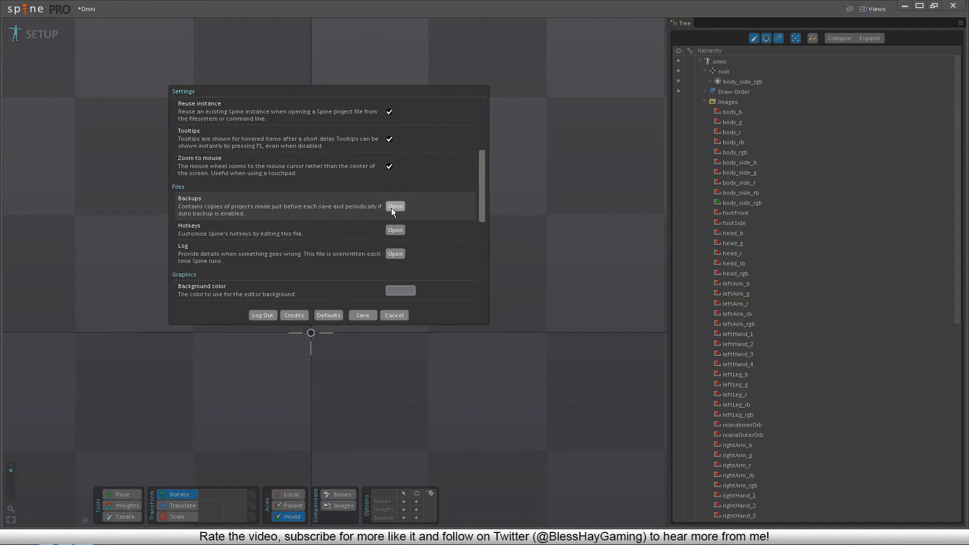
pyautogui.scroll(-3)
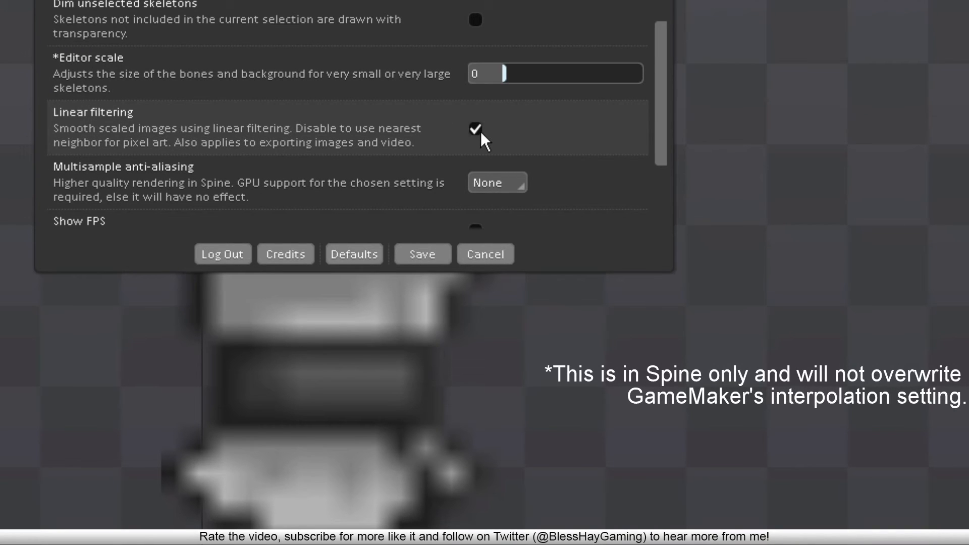
# Step: Uncheck Linear filtering for crisp pixel art and save the settings
pyautogui.click(476, 130)
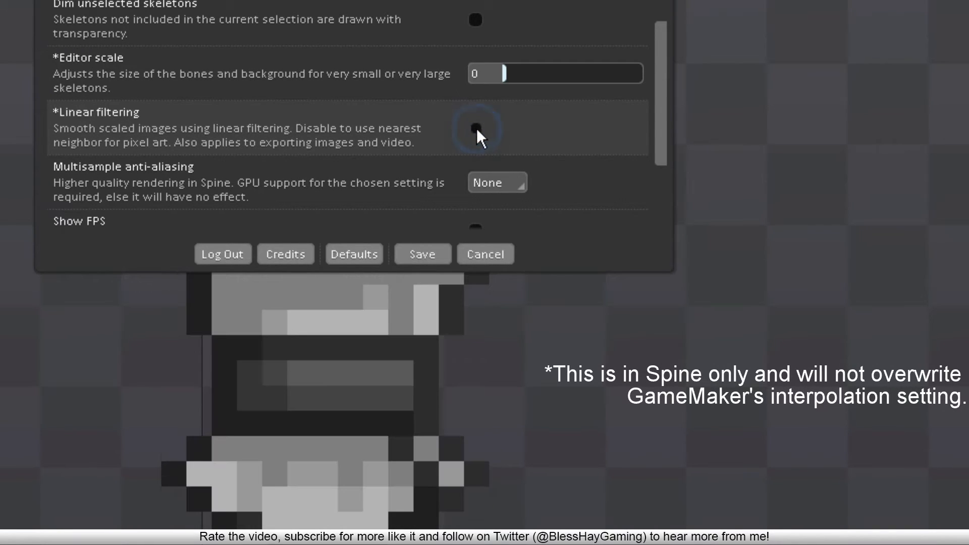
pyautogui.moveTo(423, 254)
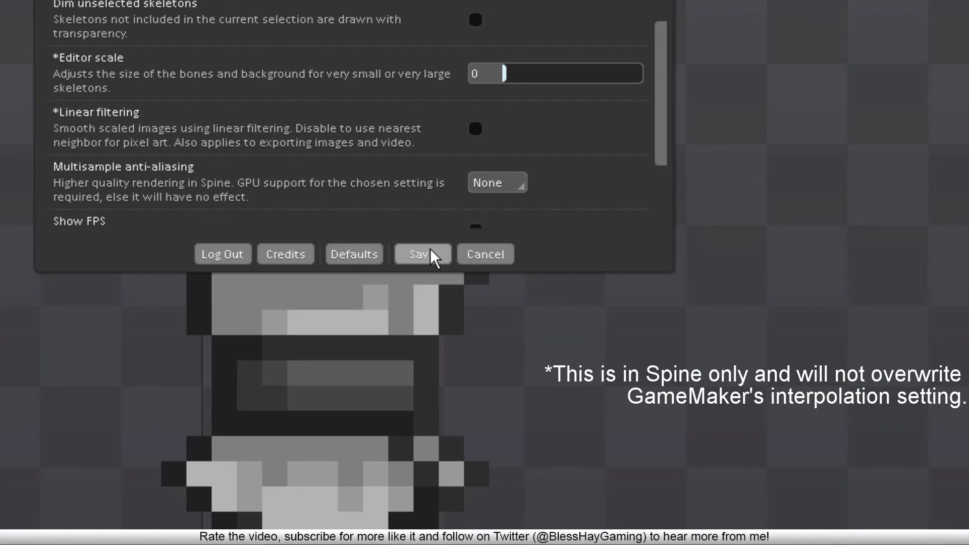
pyautogui.click(421, 253)
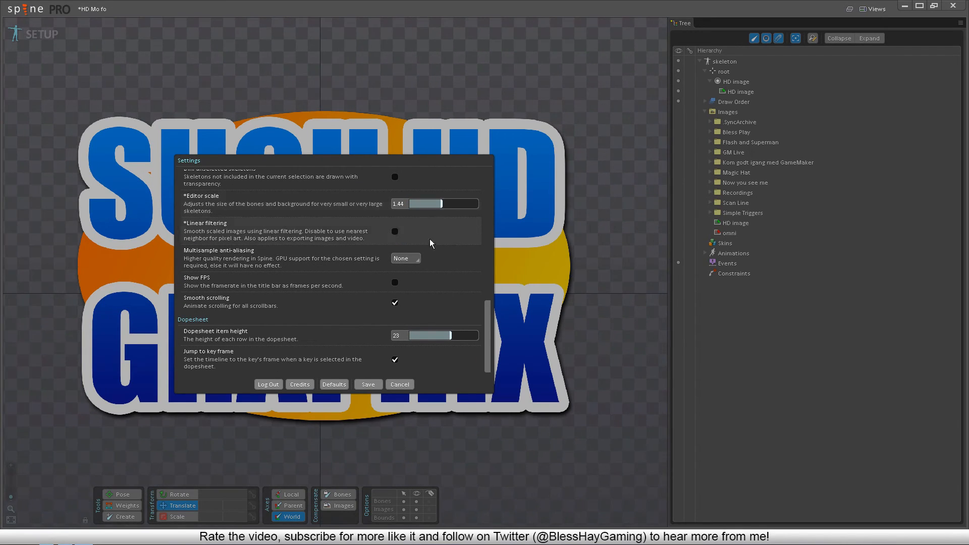
# Step: Check Linear filtering in the HD project's Settings for smooth high-resolution rendering
pyautogui.click(394, 231)
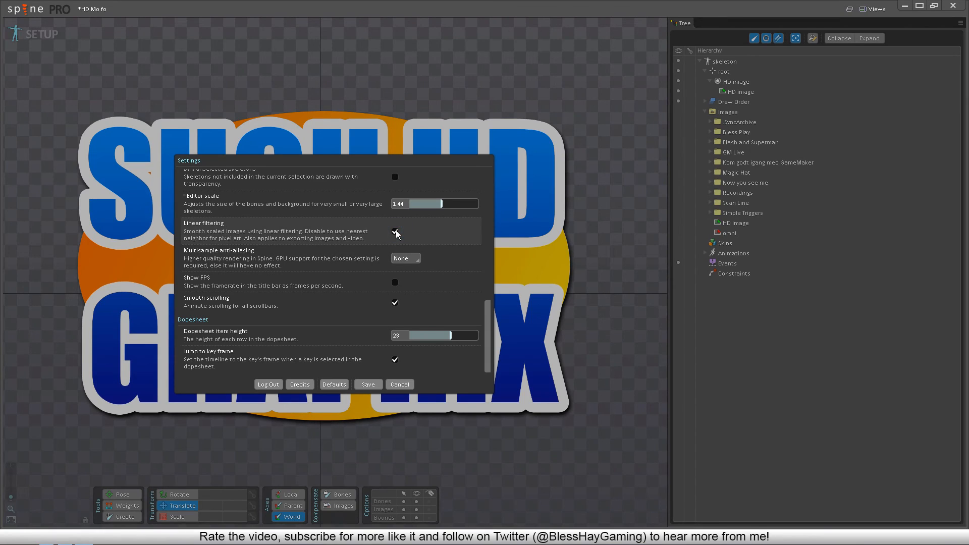